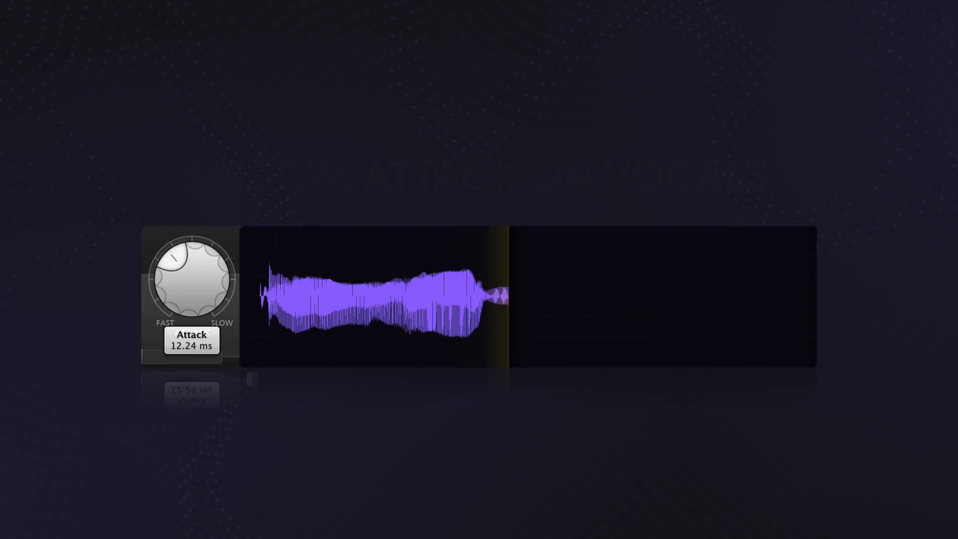
# Step: Set the attack to 12.24 ms on the sustained vocal phrase
pyautogui.moveTo(183, 262); pyautogui.dragTo(208, 288)
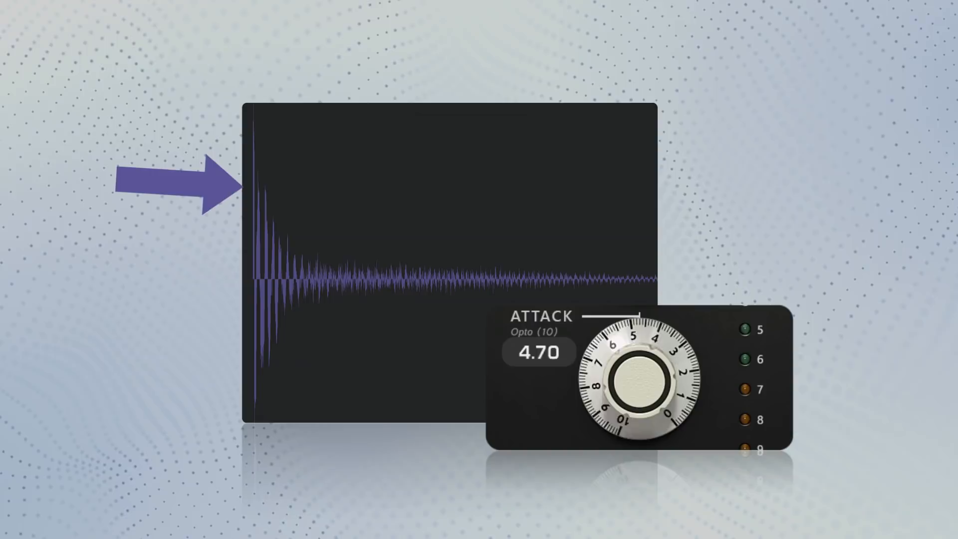
# Step: Bring the Opto-mode attack down from 4.70 to 0.00 on the decaying drum transient
pyautogui.moveTo(638, 379); pyautogui.dragTo(617, 428)
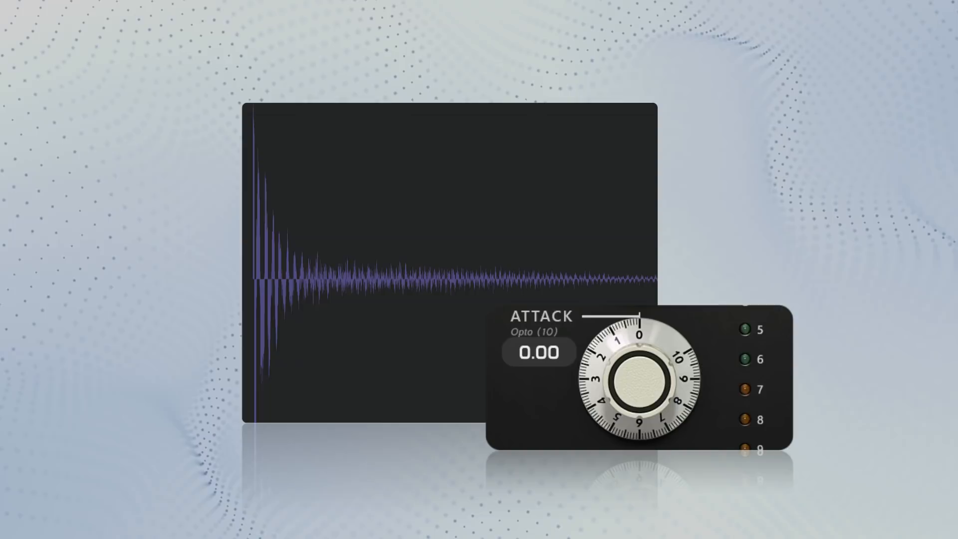
pyautogui.moveTo(642, 379); pyautogui.dragTo(708, 428)
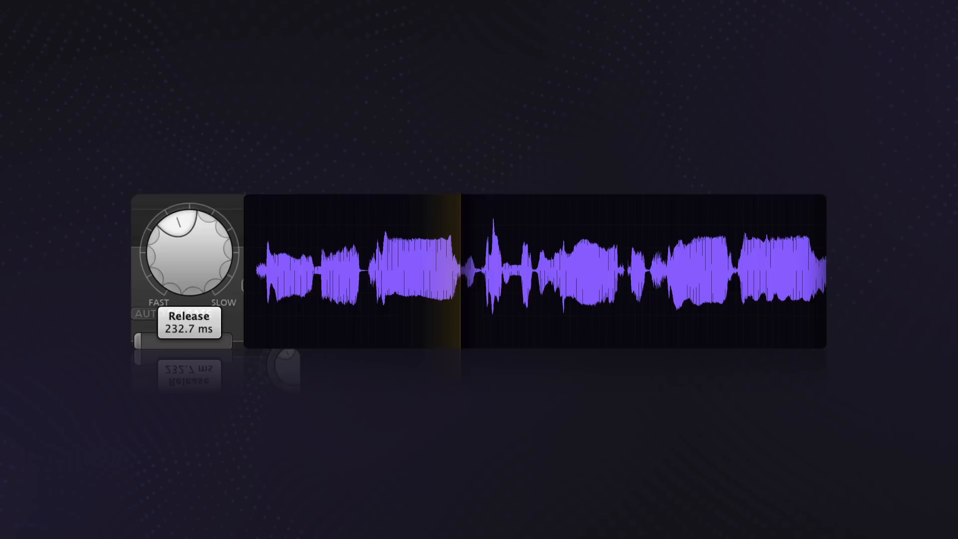
# Step: Set the release to 232.7 ms on the choppy vocal passage
pyautogui.moveTo(184, 239); pyautogui.dragTo(220, 256)
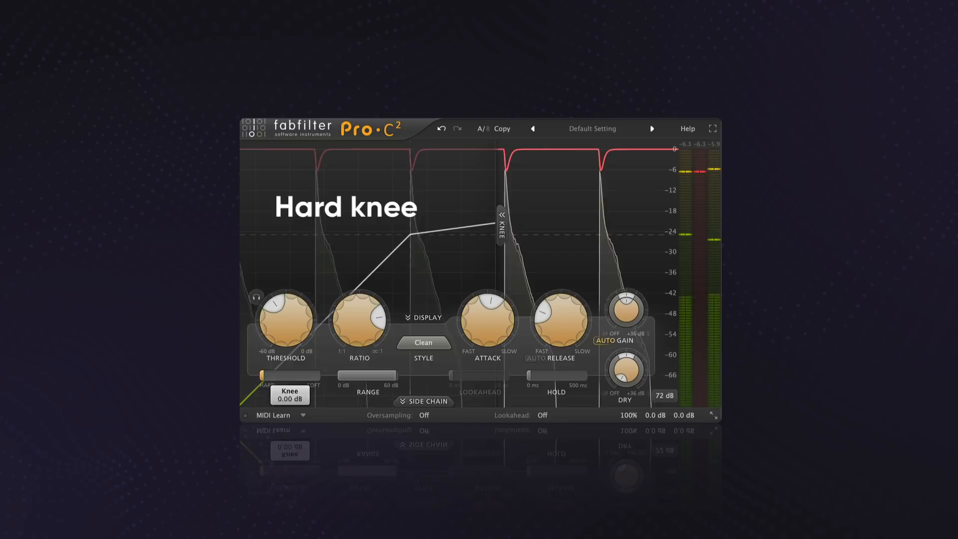
pyautogui.moveTo(263, 375); pyautogui.dragTo(290, 376)
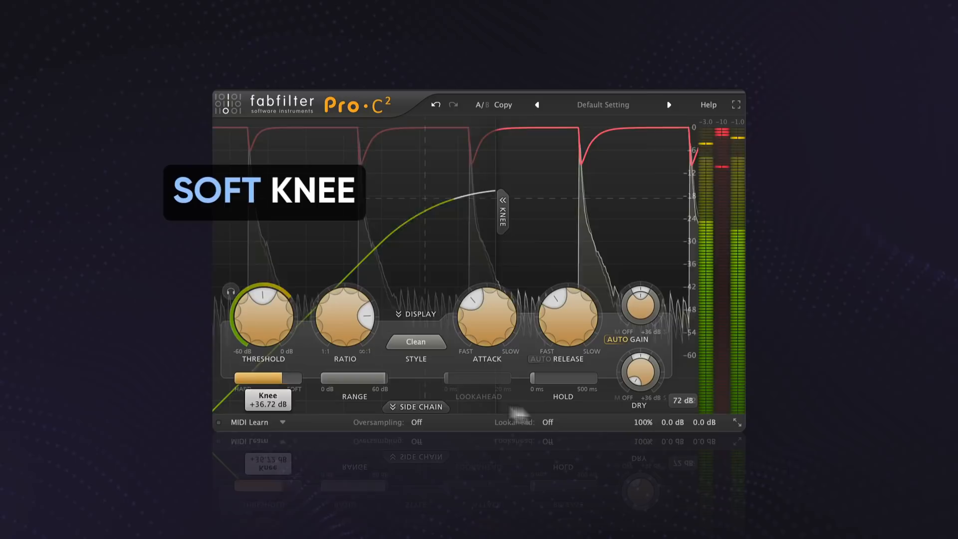
# Step: Soften the knee from 0 dB to about +72 dB so the transfer curve bends gradually
pyautogui.moveTo(256, 377); pyautogui.dragTo(306, 378)
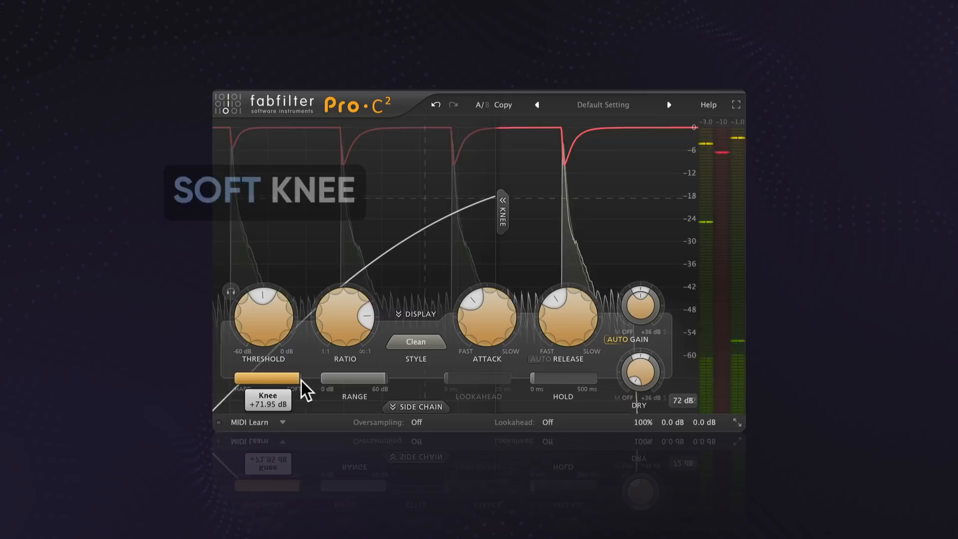